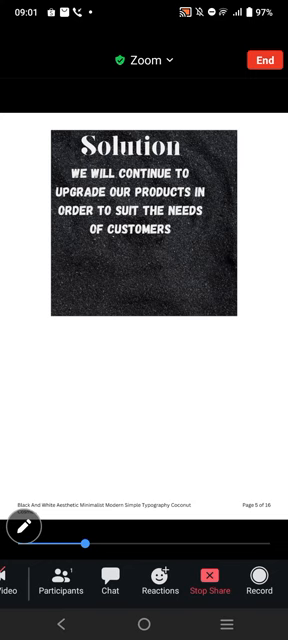
scroll(left, 3)
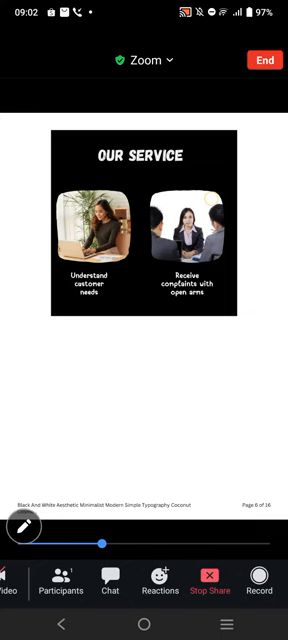